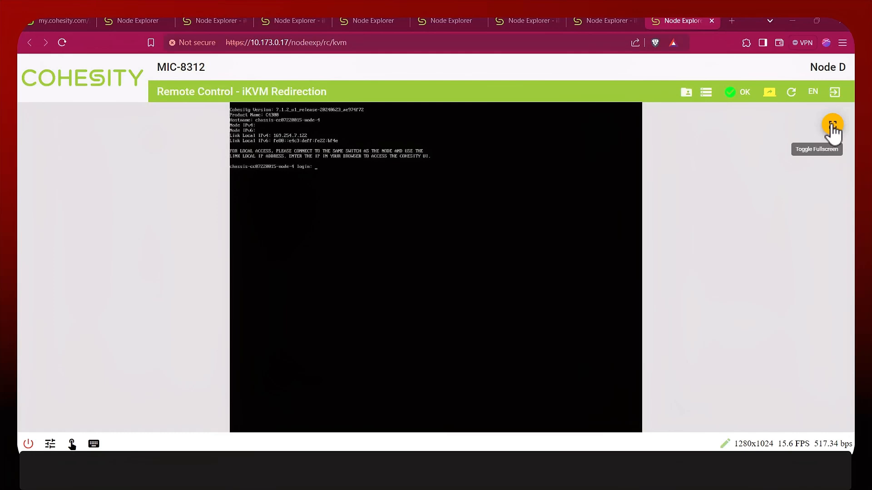
Show the node slot 4 iKVM console full screen to list its interfaces
click(832, 123)
text(interface list)
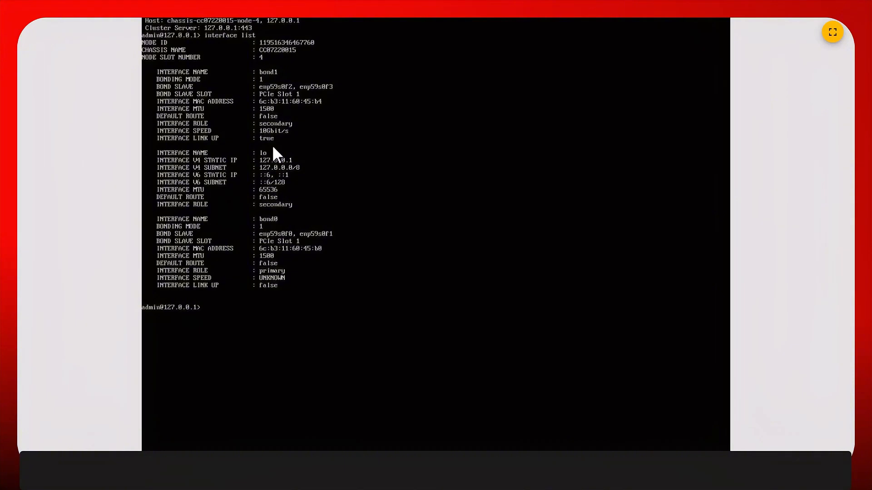
Run 'node discover-free-nodes' in the node console to find free nodes
text(node discover-free-nodes)
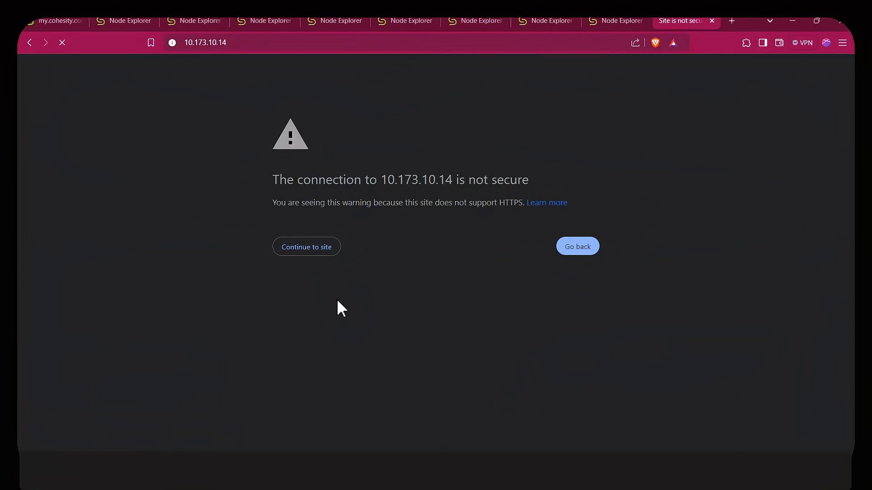
Bypass the certificate warnings for 10.173.10.14 and sign in as admin
click(306, 246)
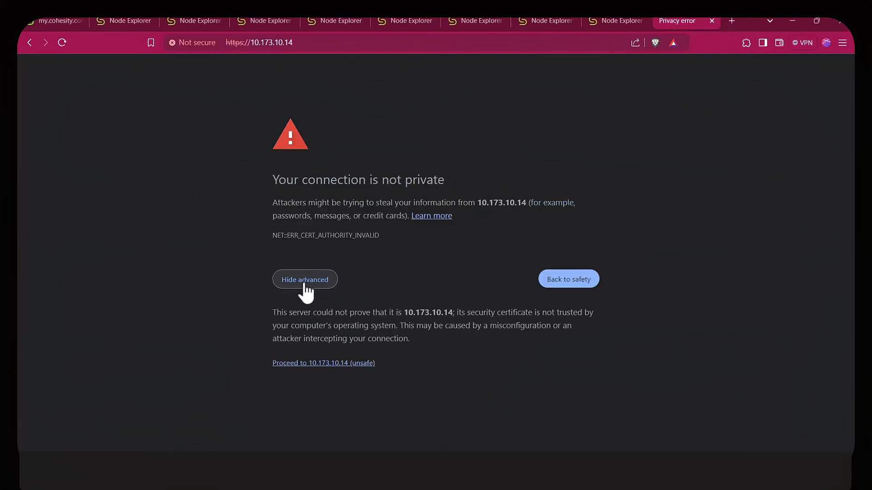
click(323, 363)
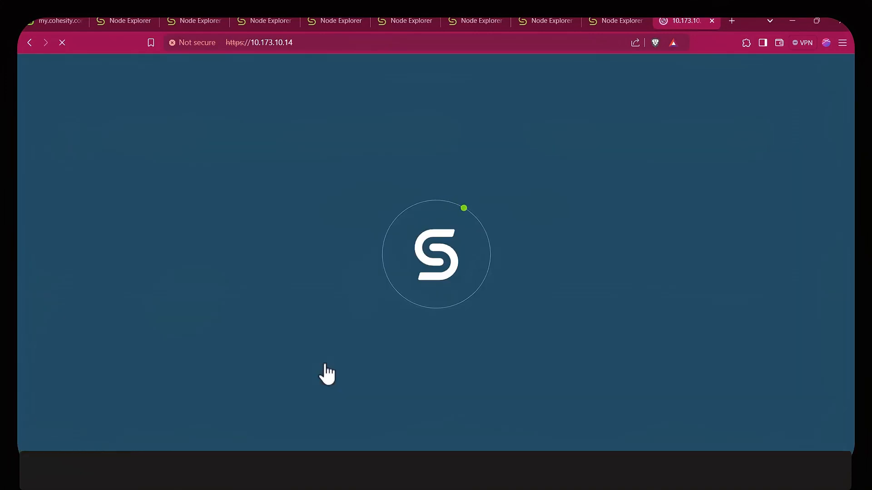
mouse_move(642, 294)
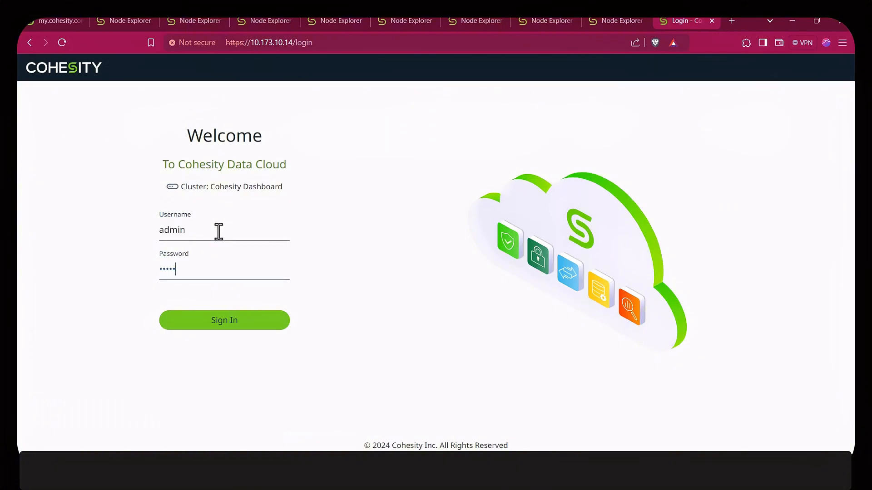
click(224, 320)
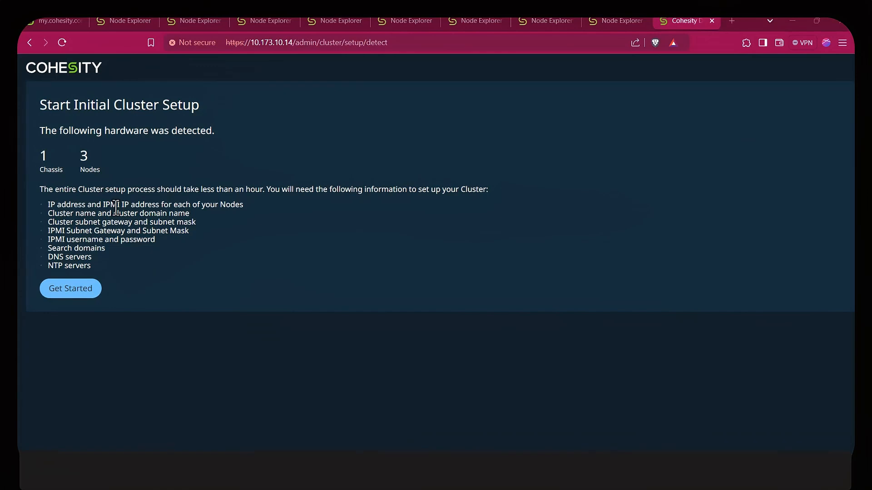
Start setup and select Node 2 and Node 3 alongside node 4
click(70, 288)
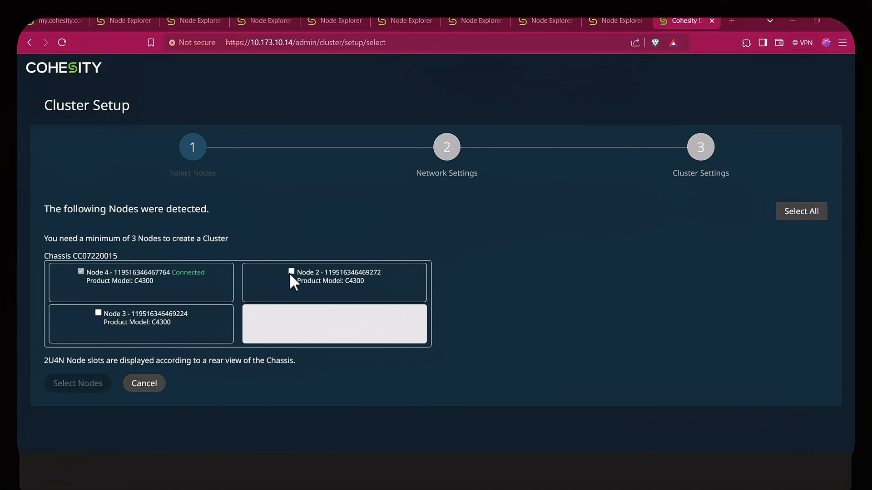
click(291, 272)
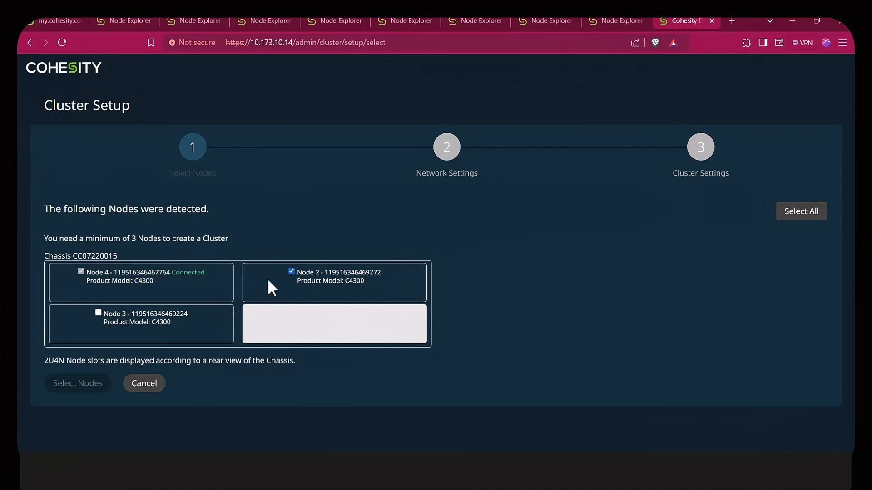
click(98, 312)
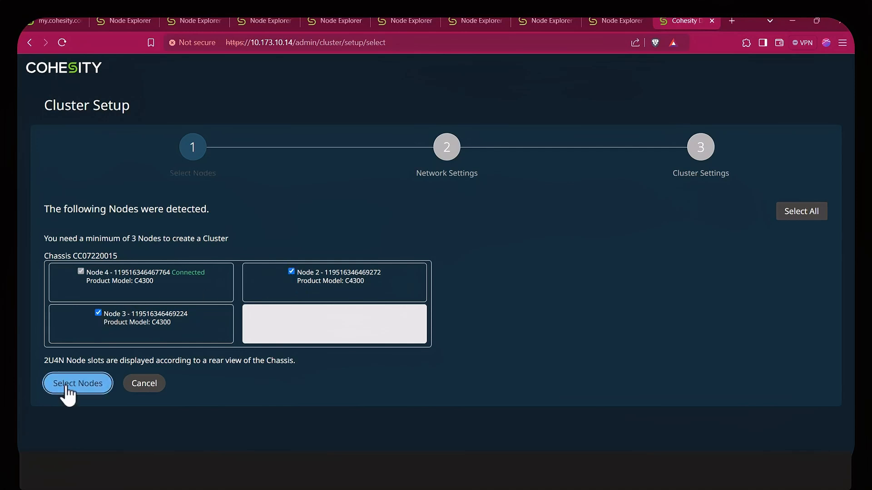
click(77, 383)
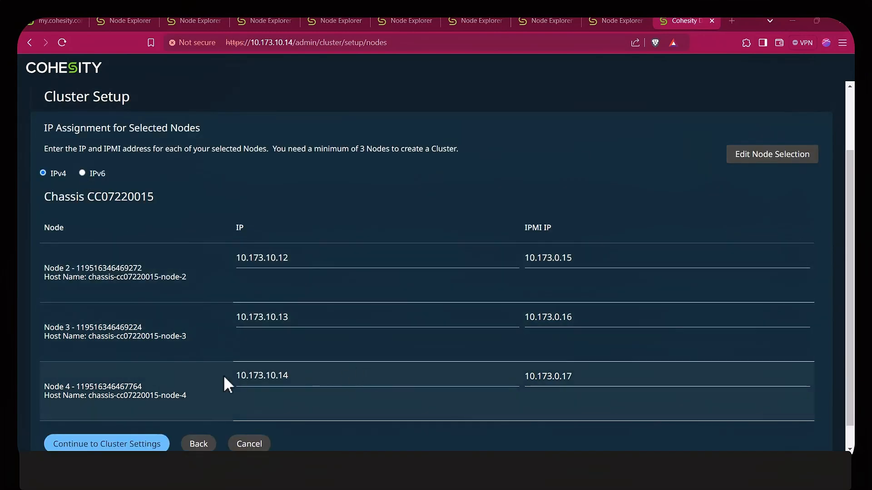
Fill in cluster settings, including DNS and NTP 10.173.10.10, VIPs and software encryption
click(106, 444)
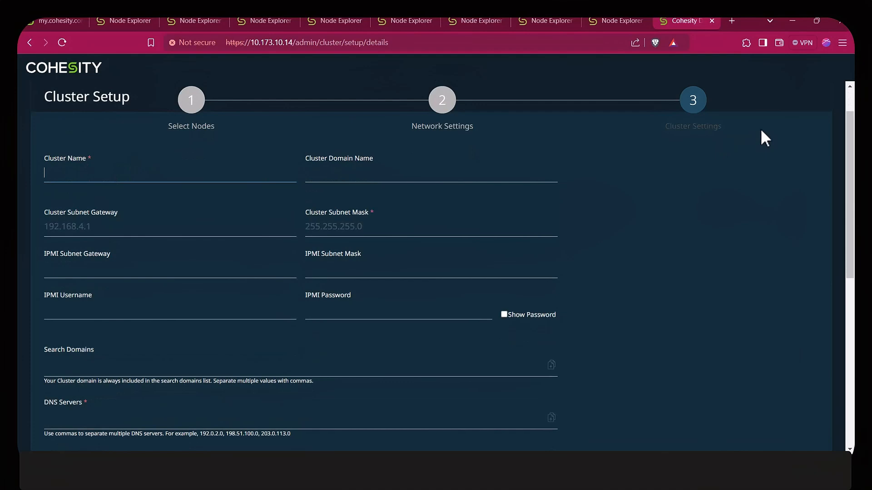
scroll(down, 3)
text(10.)
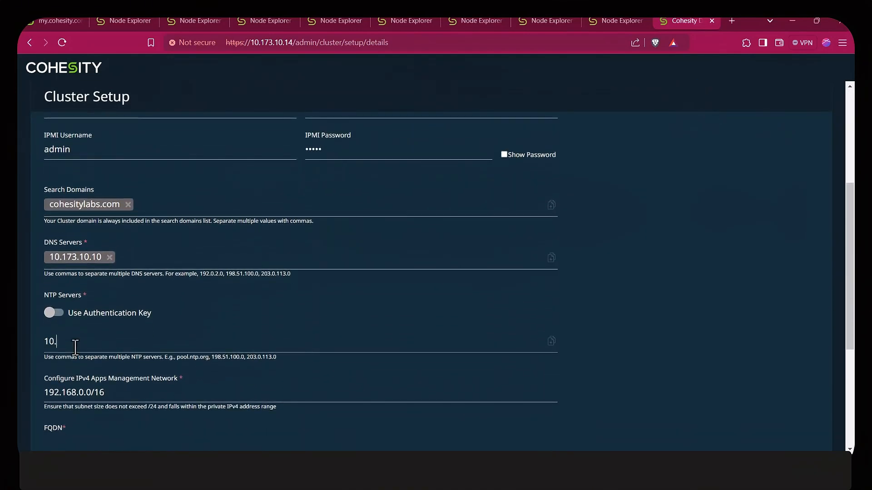
text(173.)
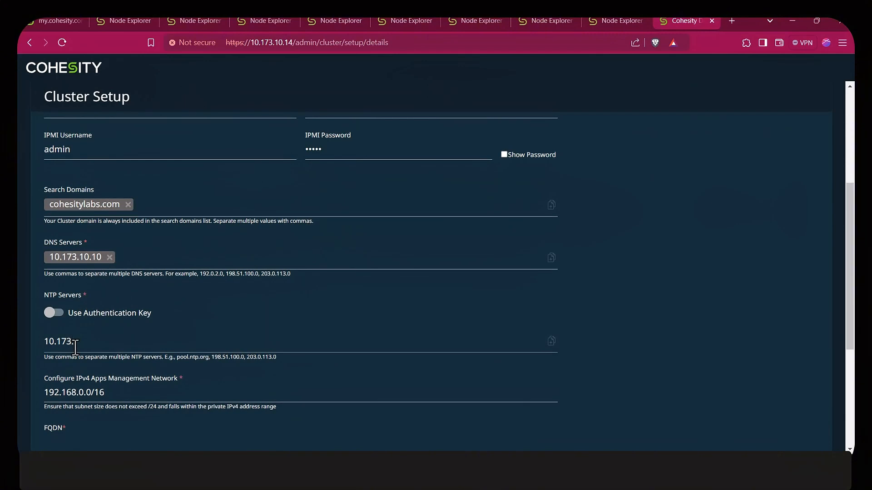
text(10.10)
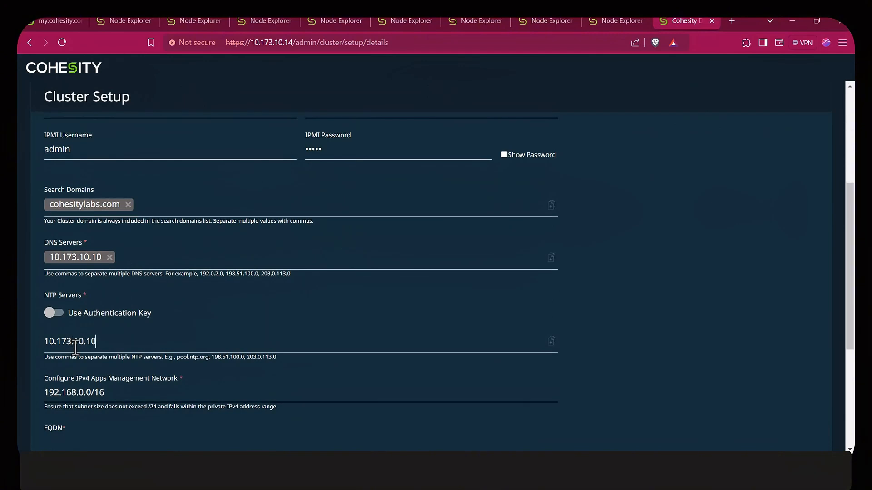
scroll(down, 3)
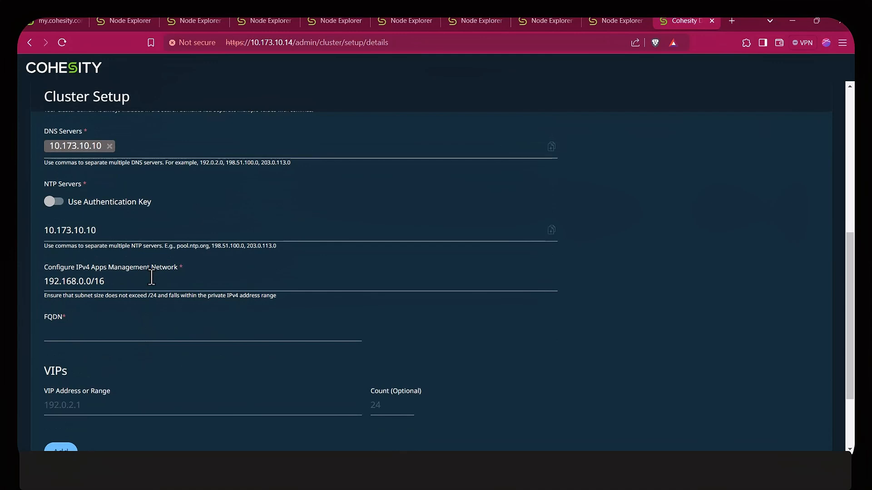
scroll(up, 3)
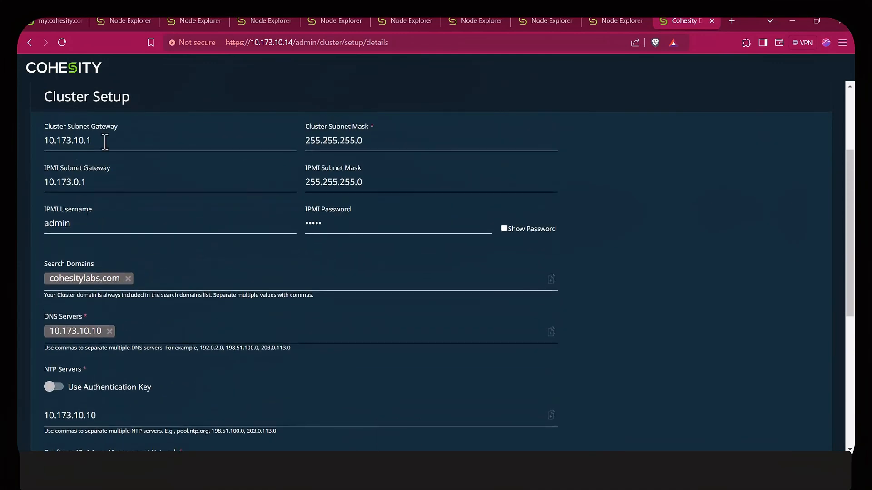
scroll(down, 3)
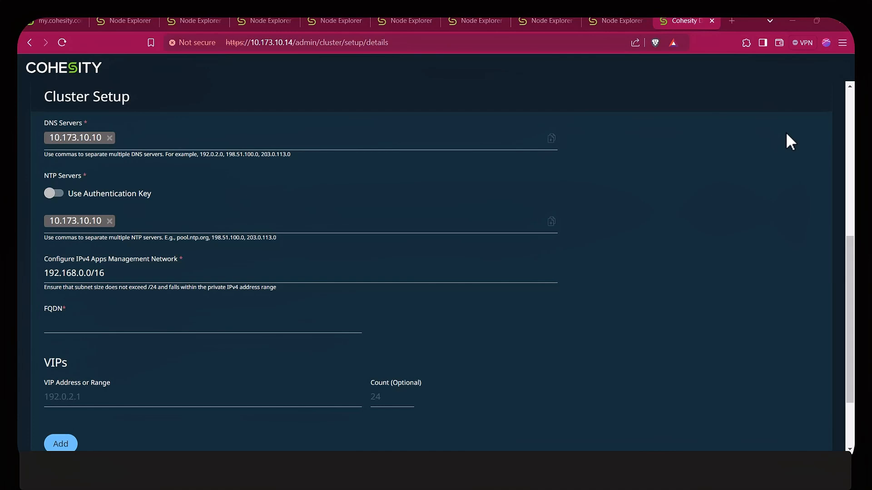
scroll(down, 3)
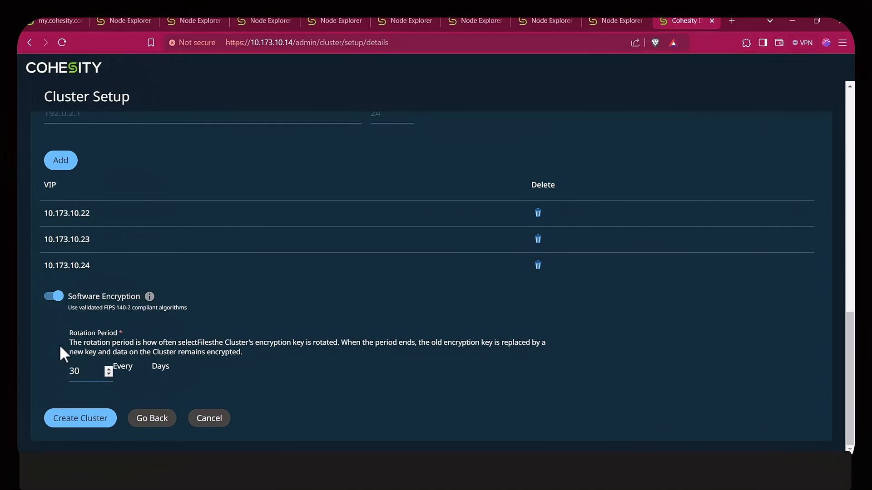
Create the cluster and follow the detailed setup task log until sign-in appears
click(80, 418)
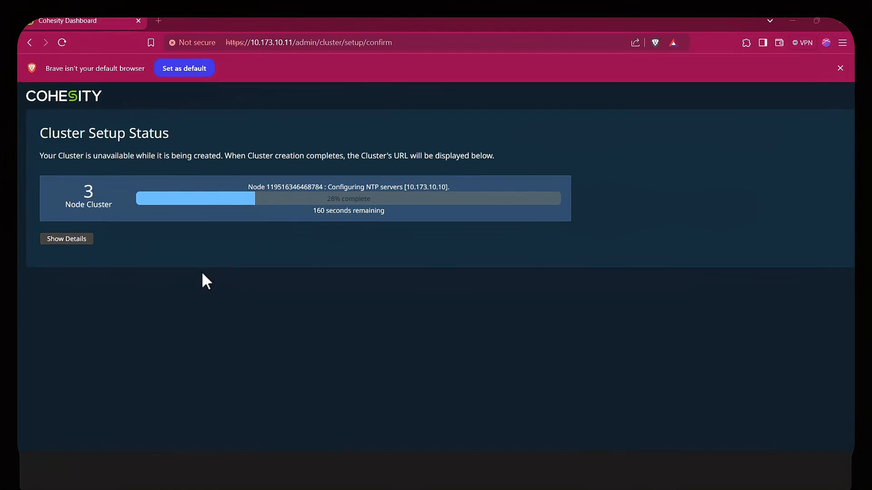
mouse_move(66, 238)
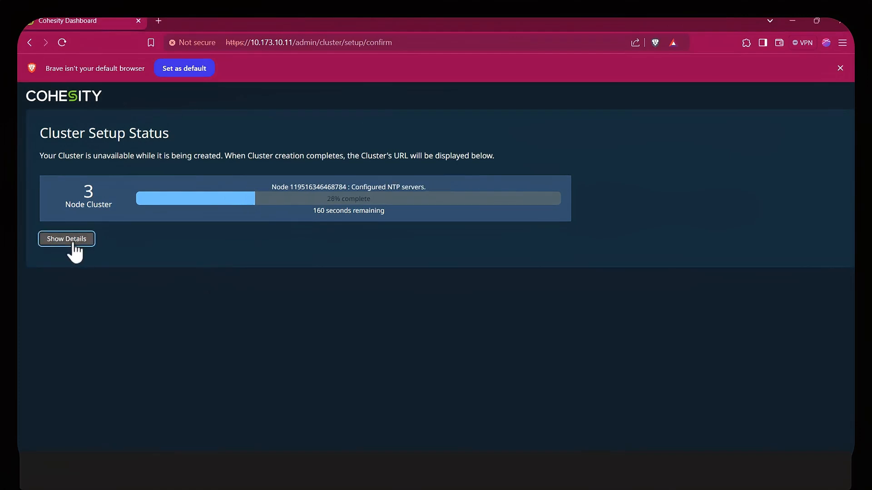
click(65, 238)
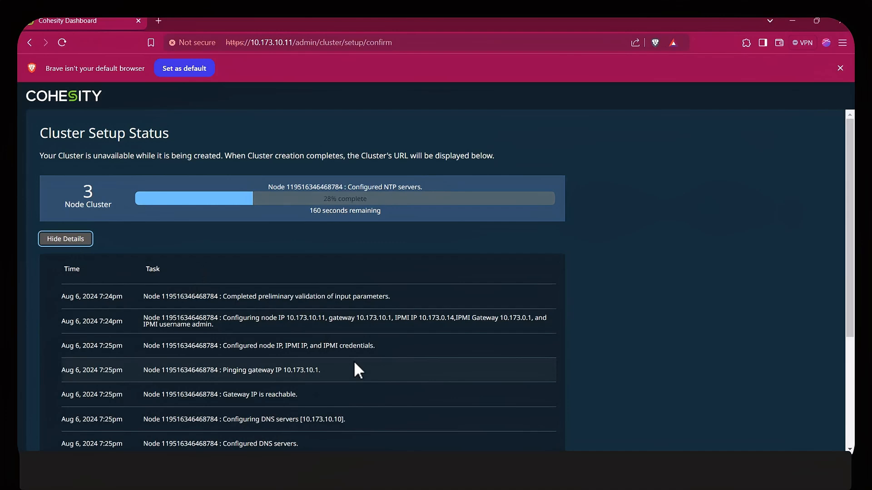
scroll(down, 3)
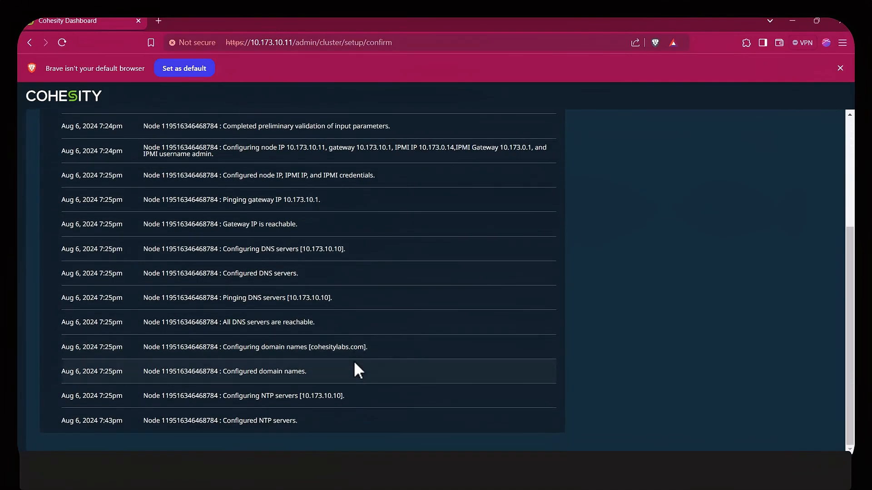
scroll(up, 3)
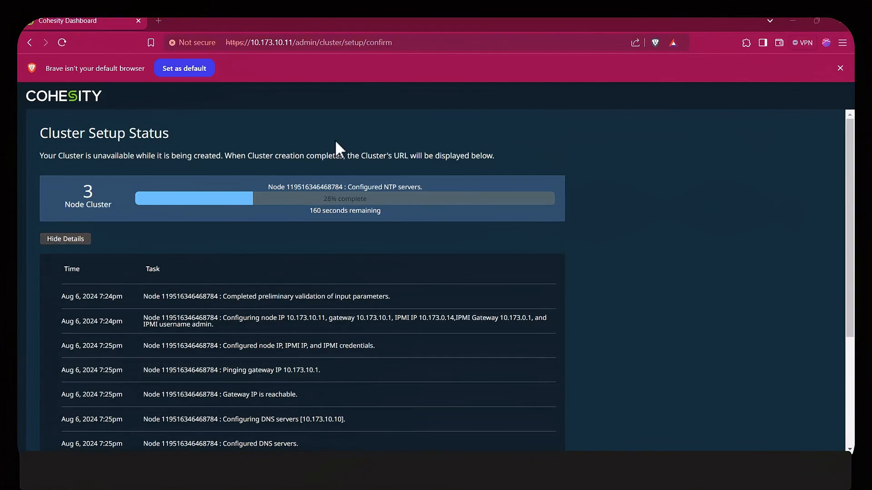
scroll(down, 3)
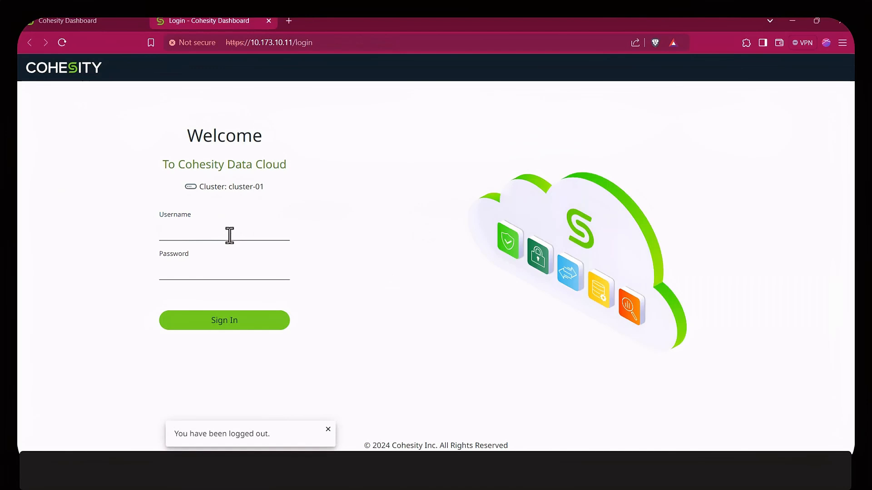
Sign in to cluster-01 as admin and accept the end user license agreement
text(admin)
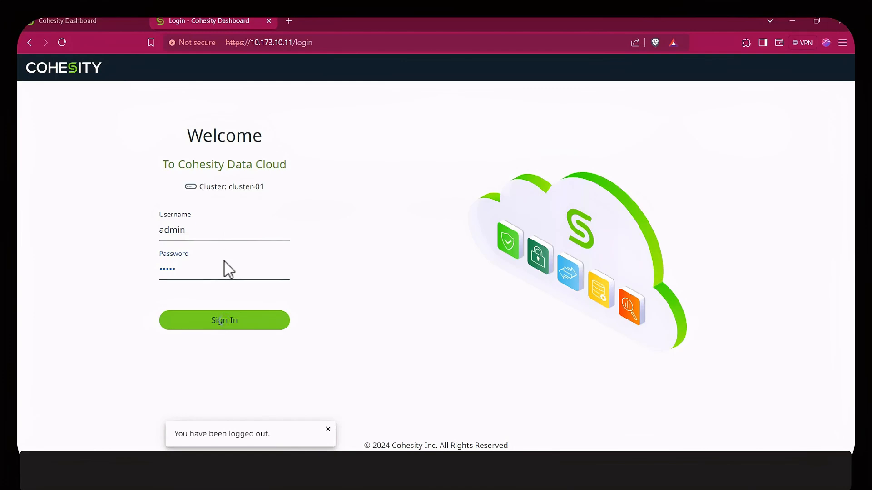
click(223, 321)
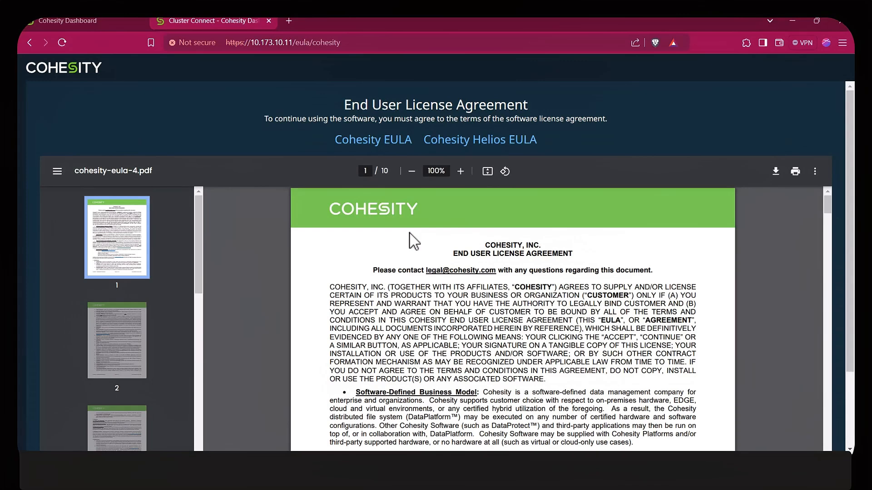
scroll(down, 3)
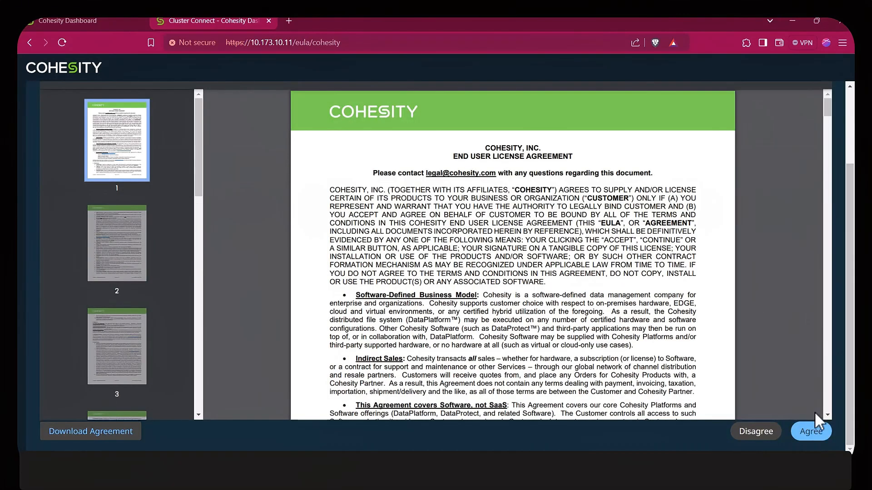
click(811, 432)
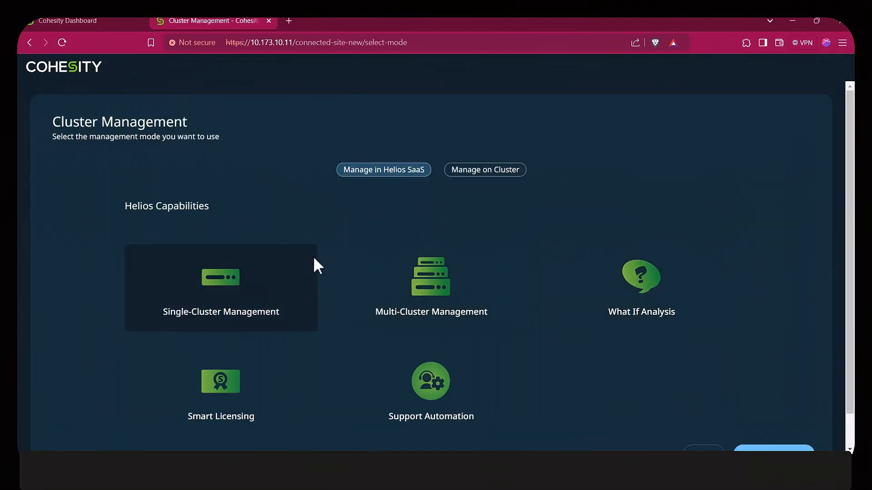
Choose Manage on Cluster, skip licensing for now, and continue
click(485, 170)
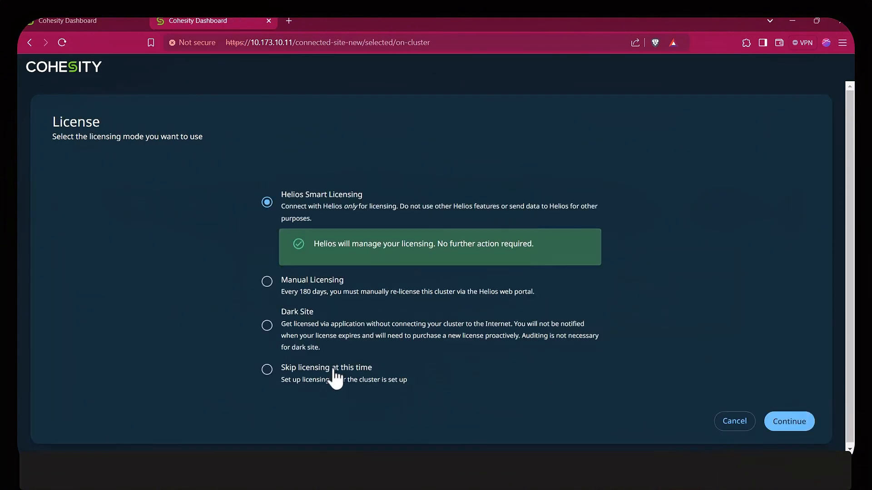
click(267, 369)
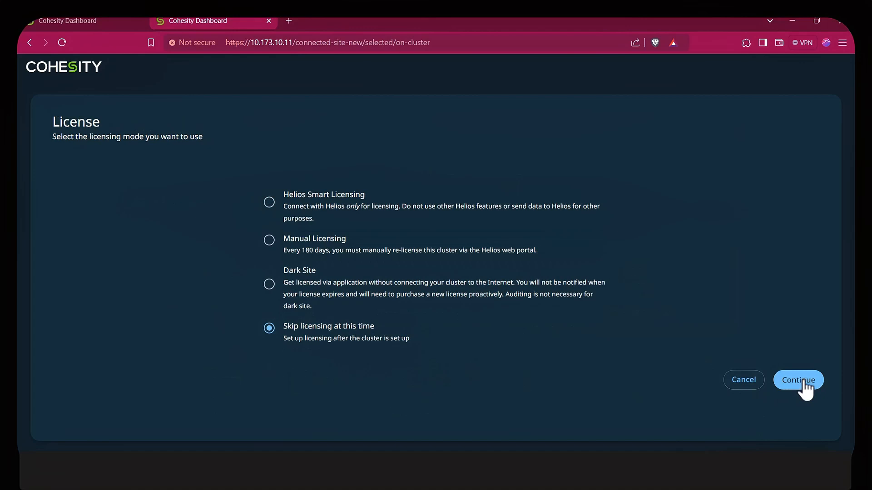
click(798, 379)
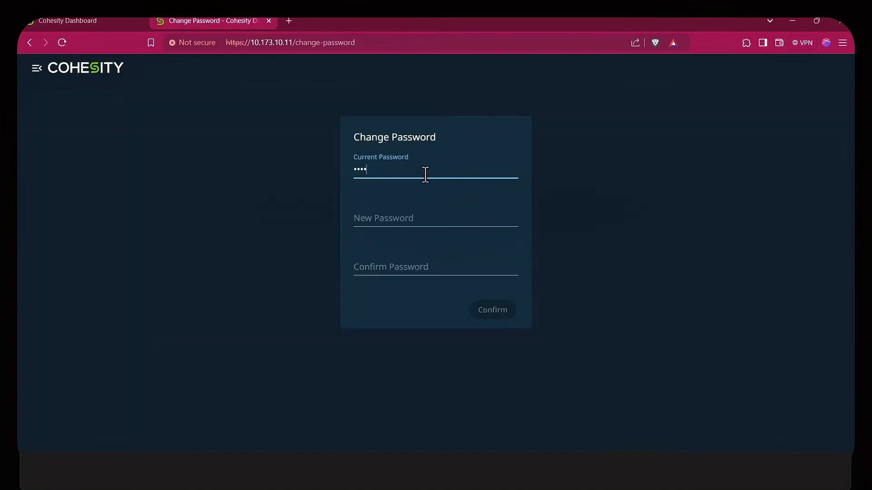
Save the new admin password, then view the cluster-01 summary and Hardware tab
click(436, 218)
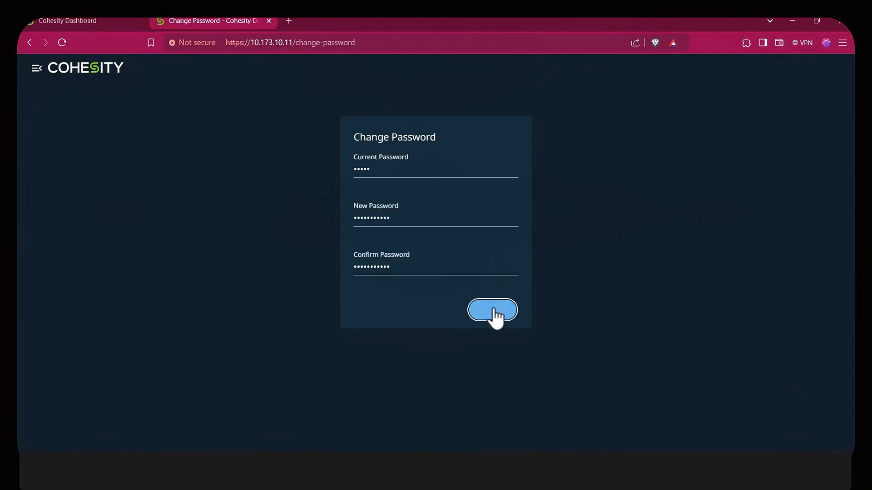
click(491, 310)
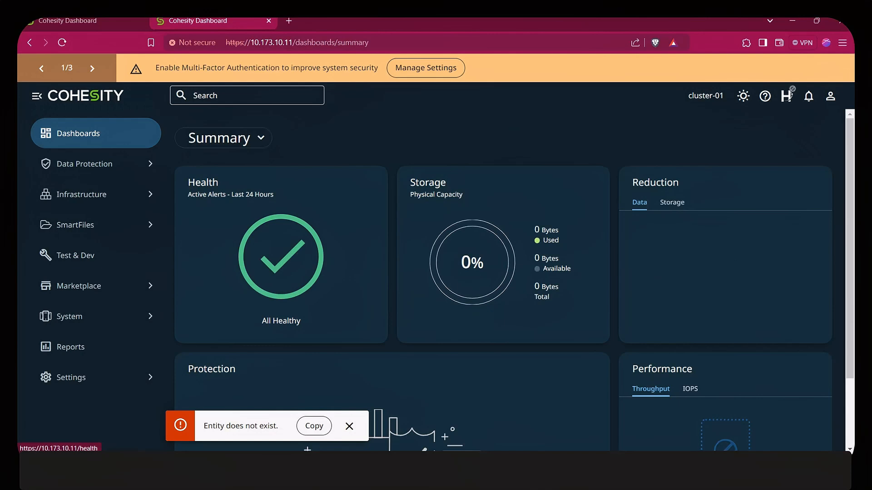
click(73, 377)
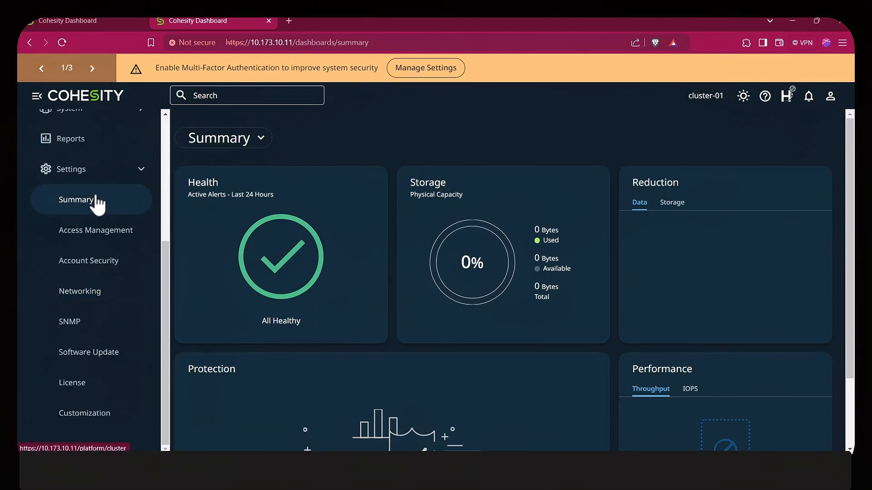
click(77, 200)
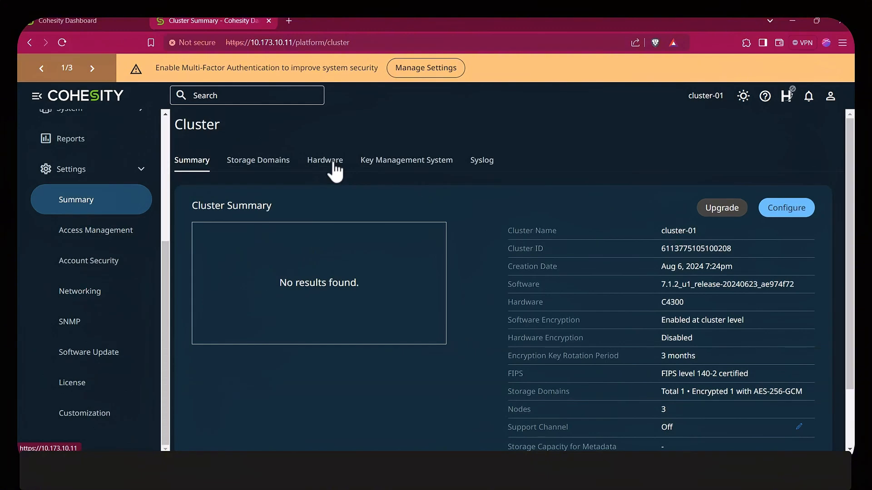
click(325, 160)
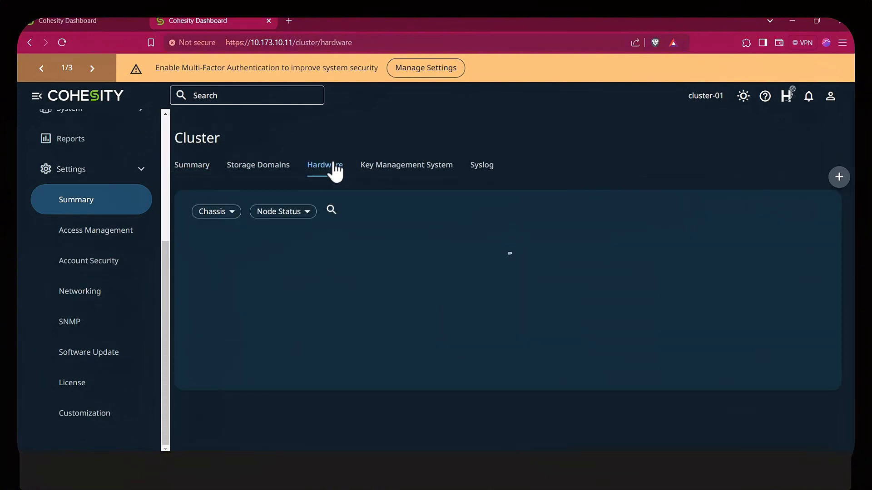